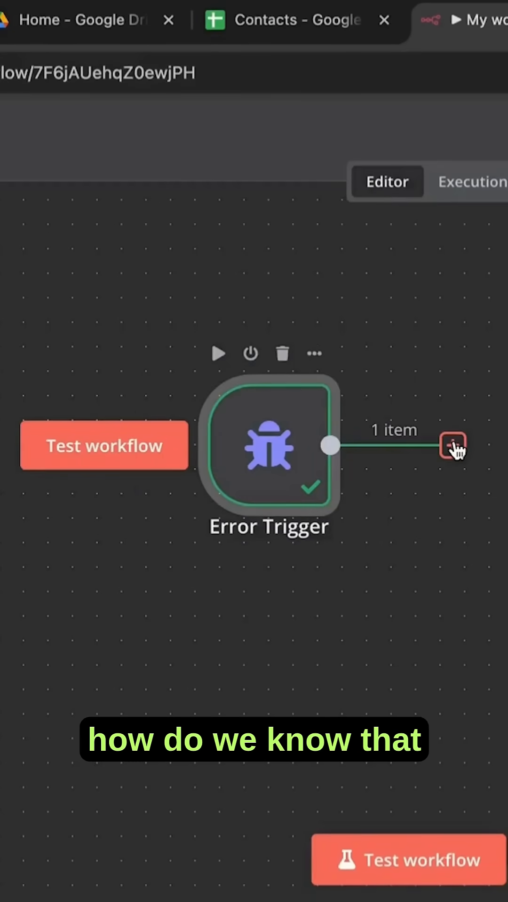
- Add a step after the Error Trigger and search the nodes for 'email'
left_click(452, 446)
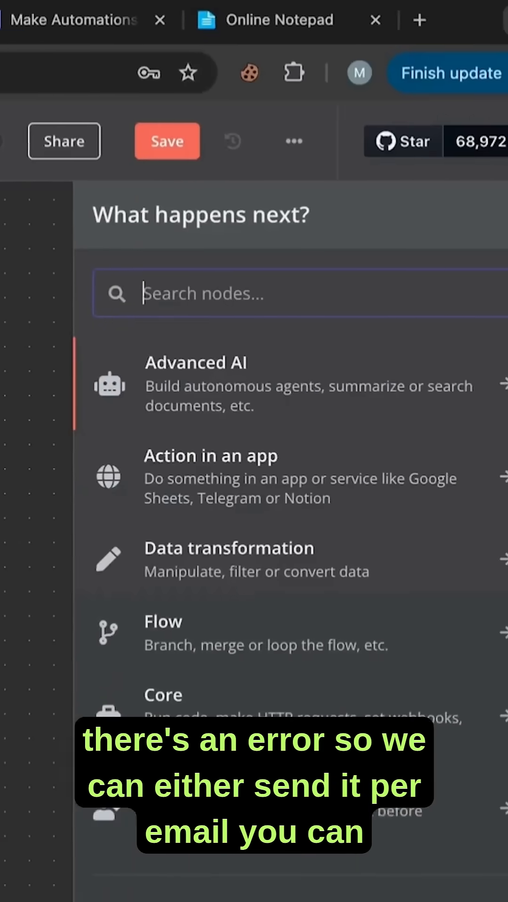
type("email")
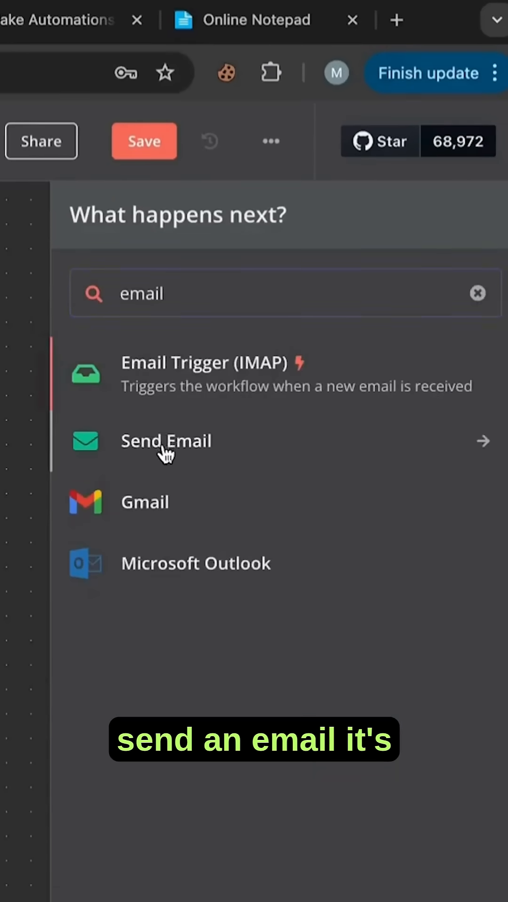
- Add a Send Email node with message text 'There was an error' and a workflow name reference
left_click(165, 441)
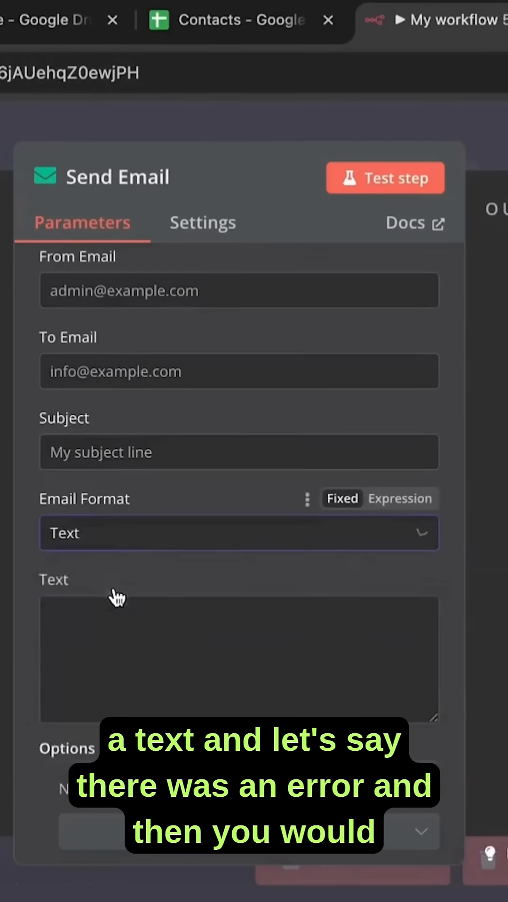
type("There was an error")
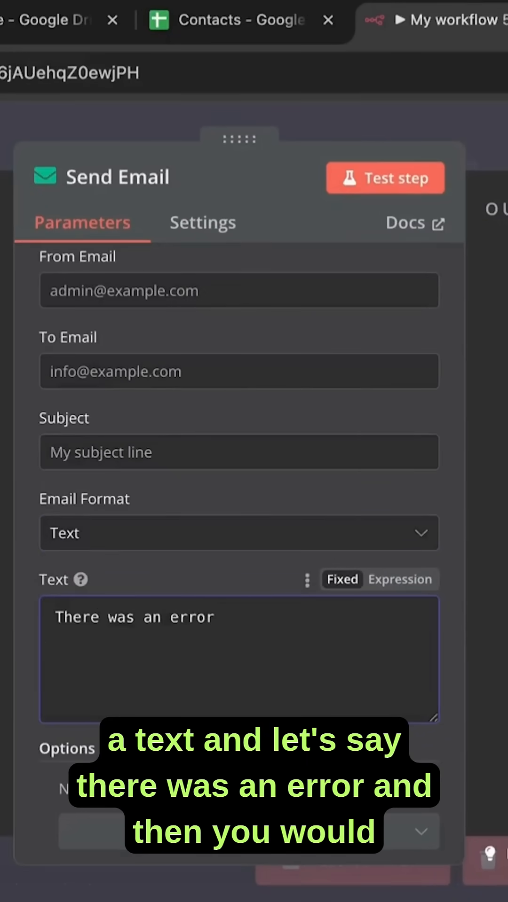
type("Workflow Nma")
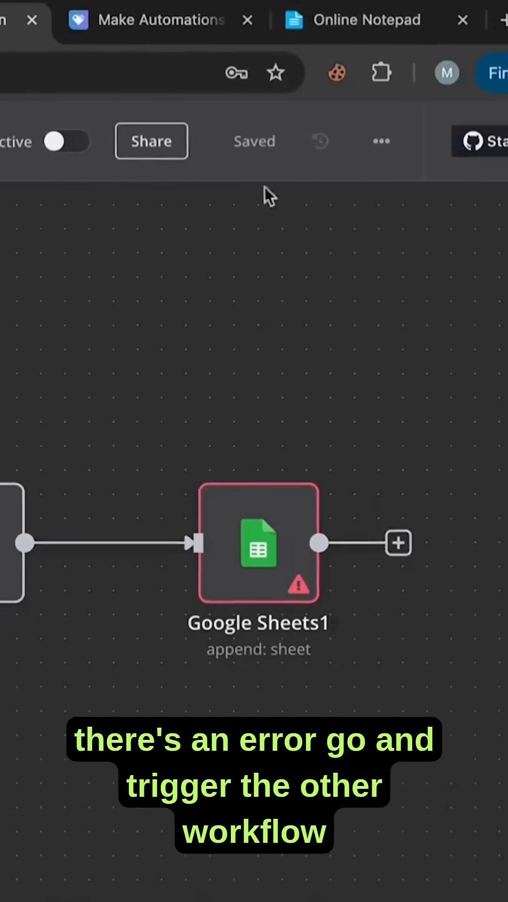
- Open Settings for the Google Sheets workflow from its ••• menu
left_click(381, 141)
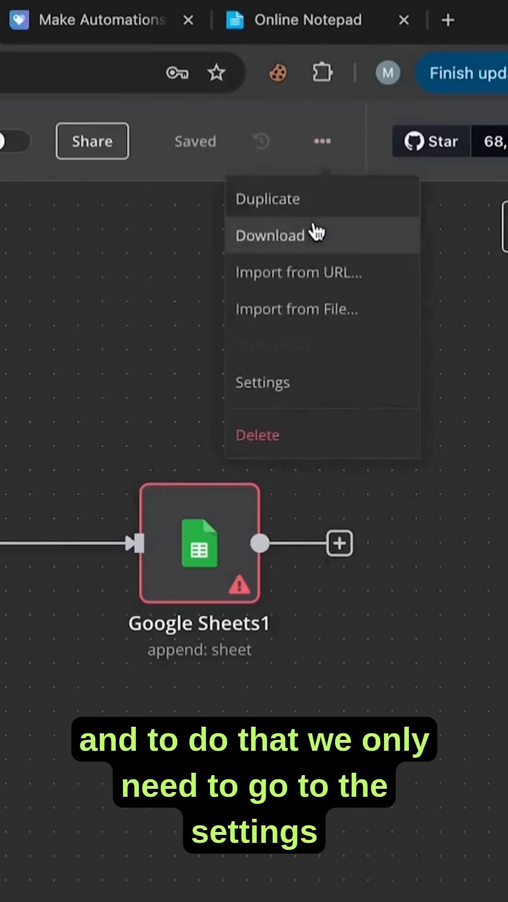
left_click(262, 382)
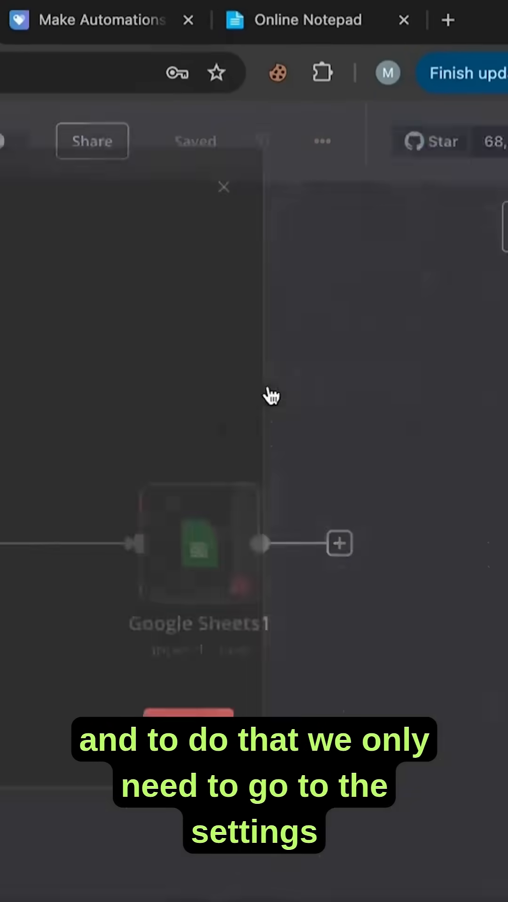